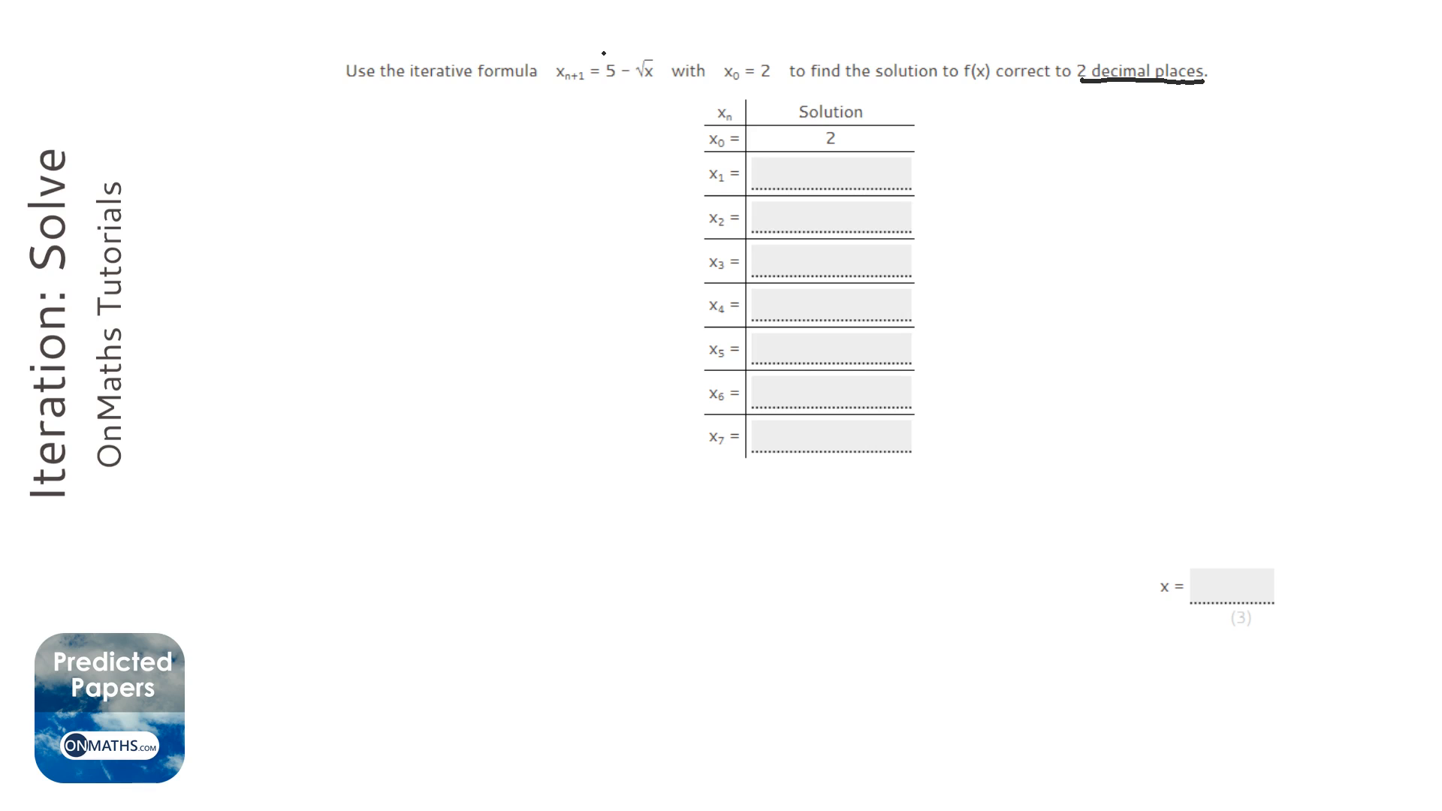
- Box the iteration formula 5 − √x and the starting value 2 in the question
left_click_drag(603, 55, 658, 87)
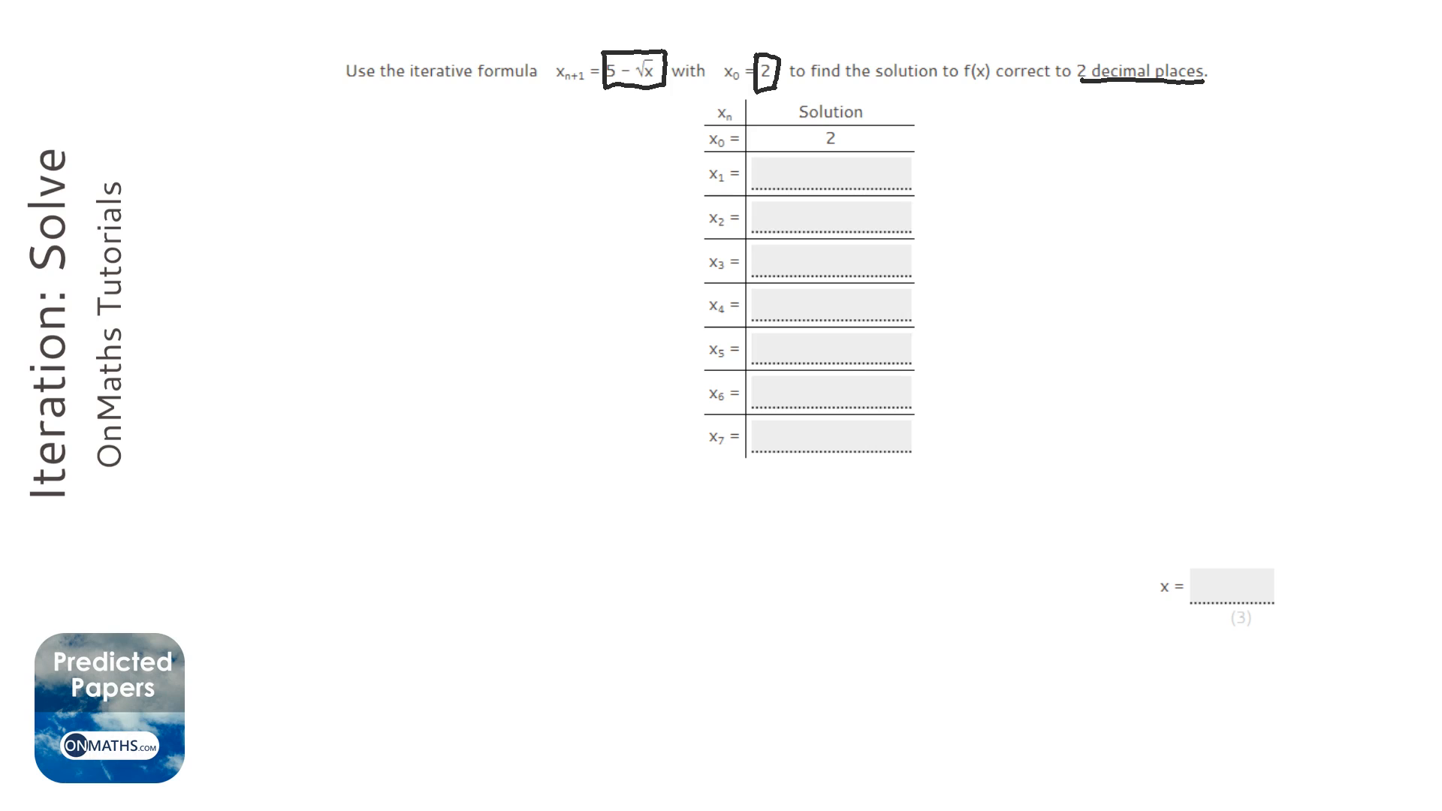
- Handwrite the first iteration x₁ = 3.585... into the solution table
type("3.585...")
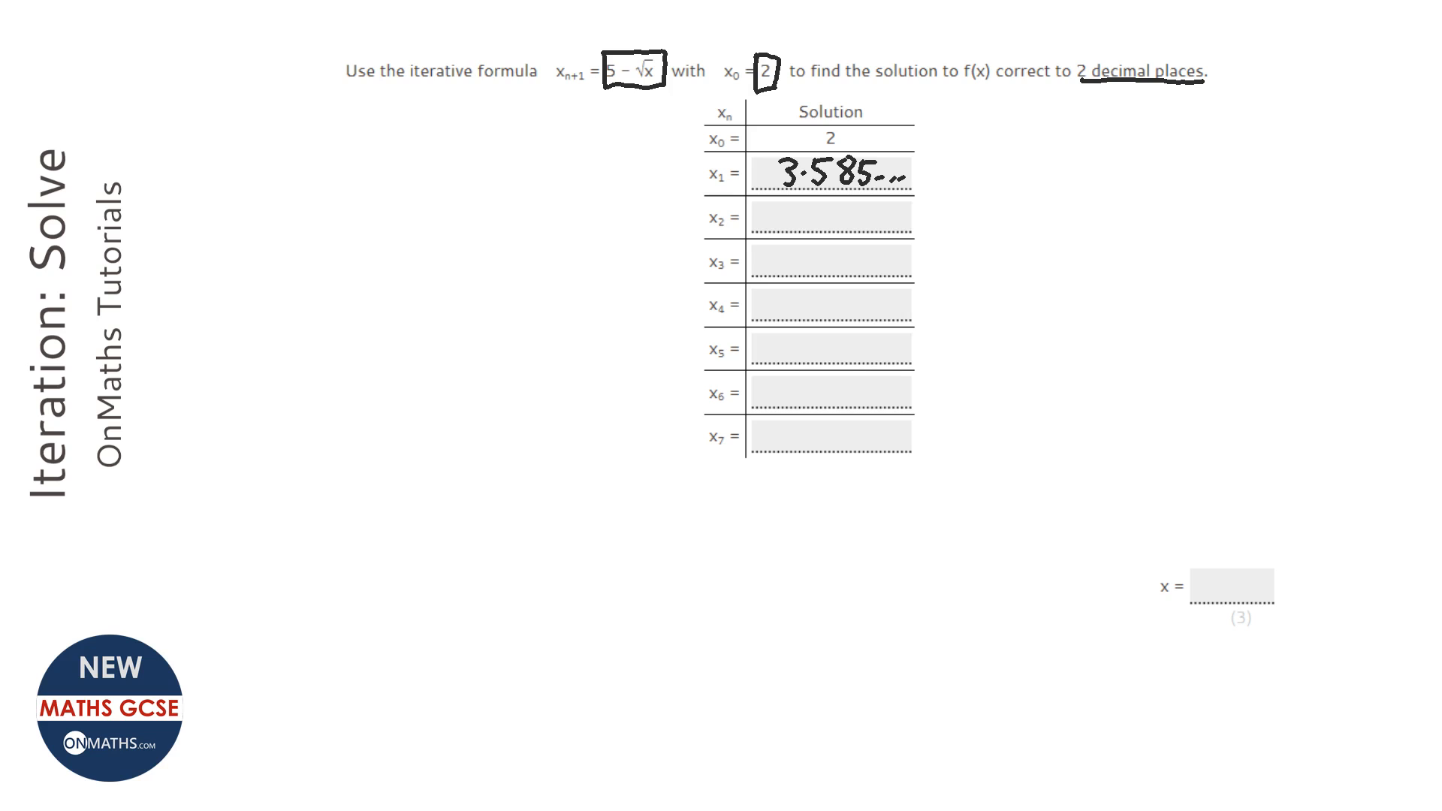
- Handwrite x₂ to x₅ as 3.1063..., 3.2375..., 3.2006... and 3.2109... in the table
type("3.1063...")
type("3.2375...")
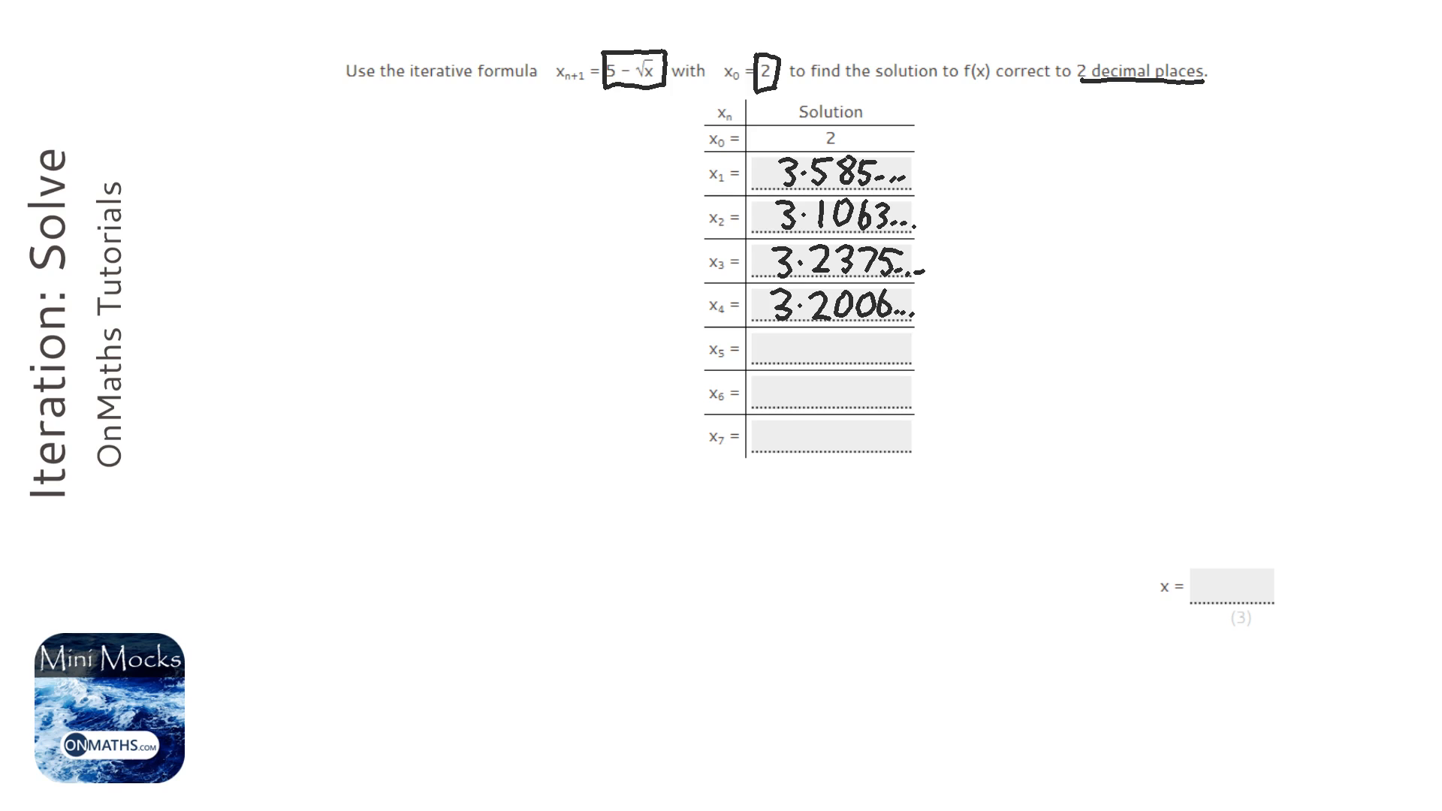
type("3.2109...")
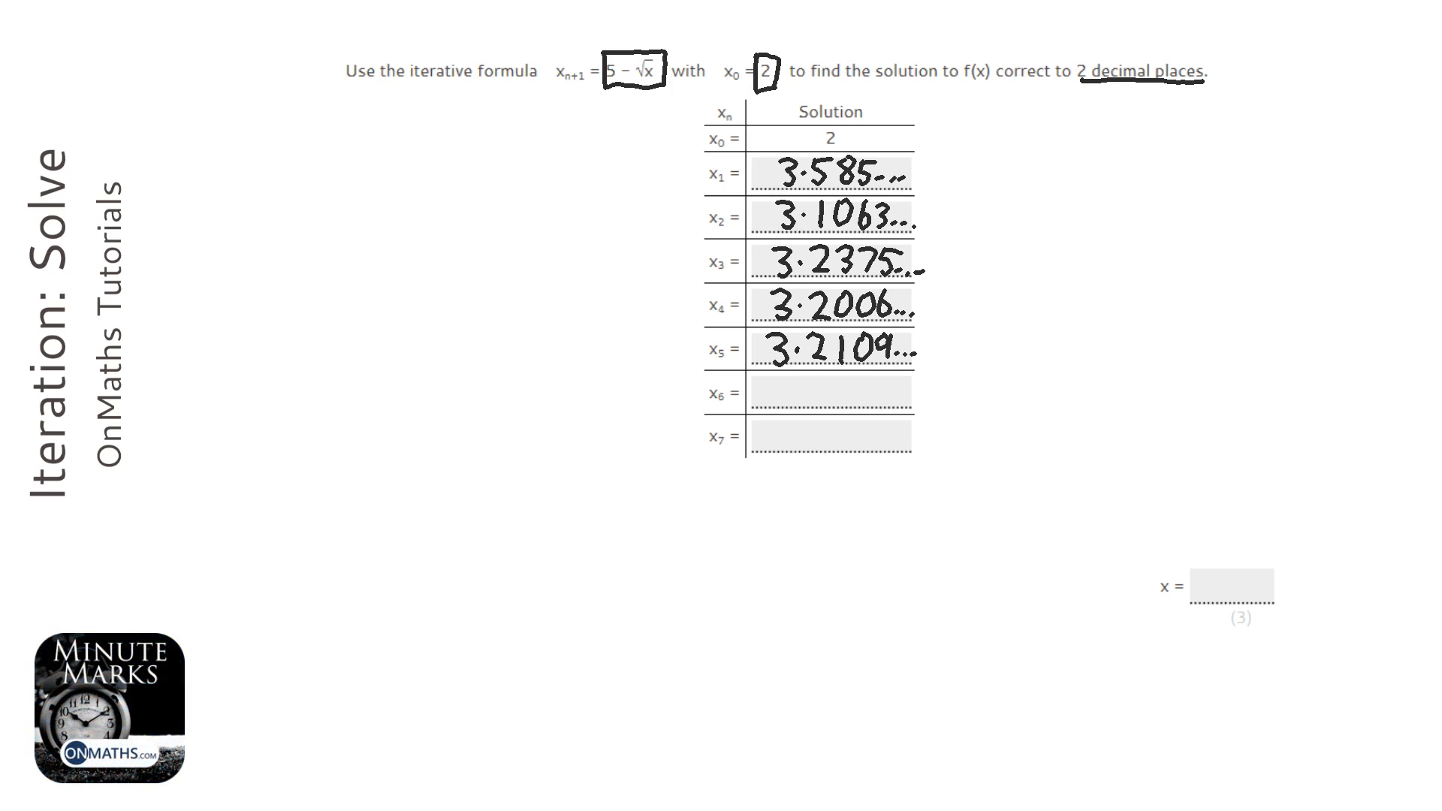
- Write x₆ = 3.2080... and x₇ = 3.2088..., underline the matching 3.20 in red, and begin the answer x = 3.2
type("3")
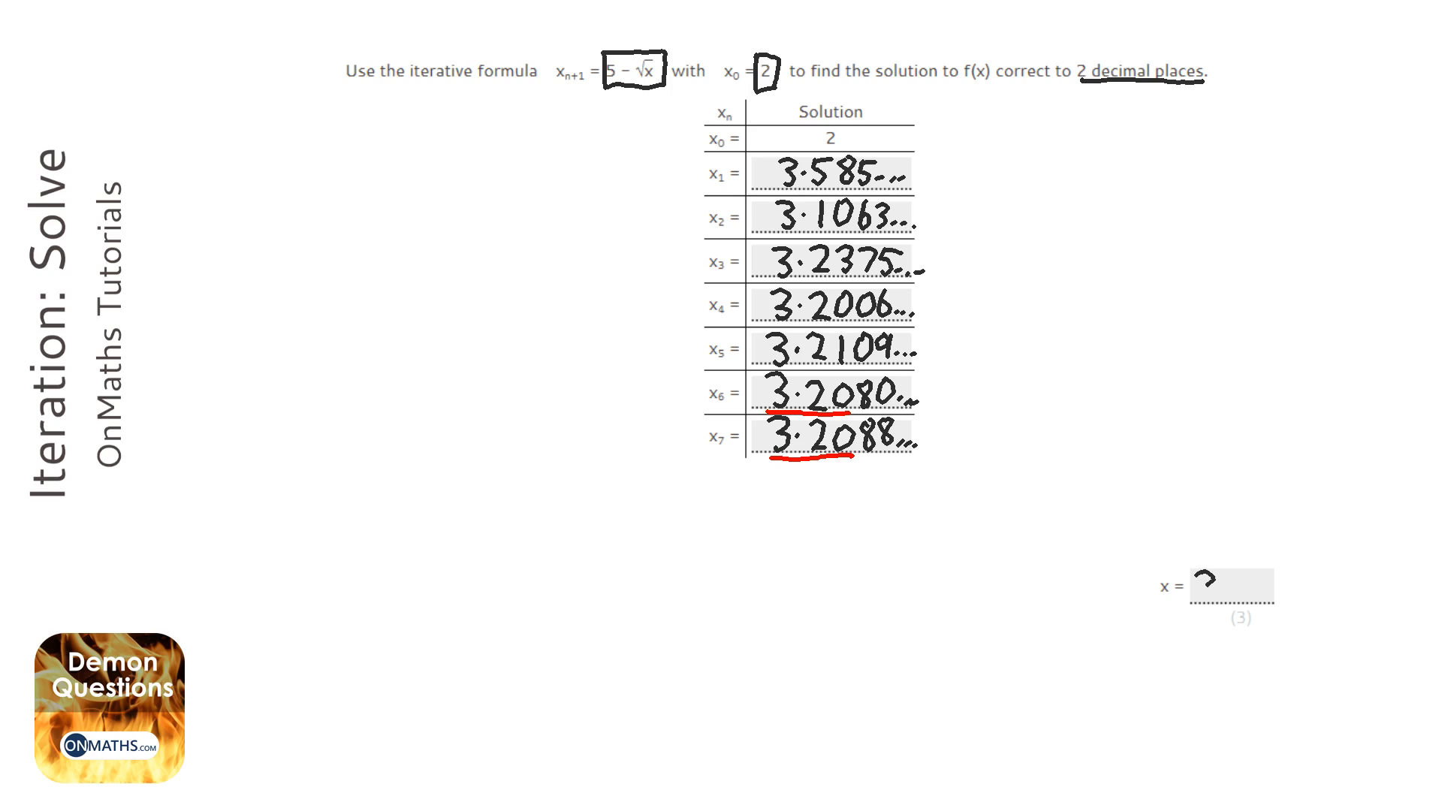
type("3.2")
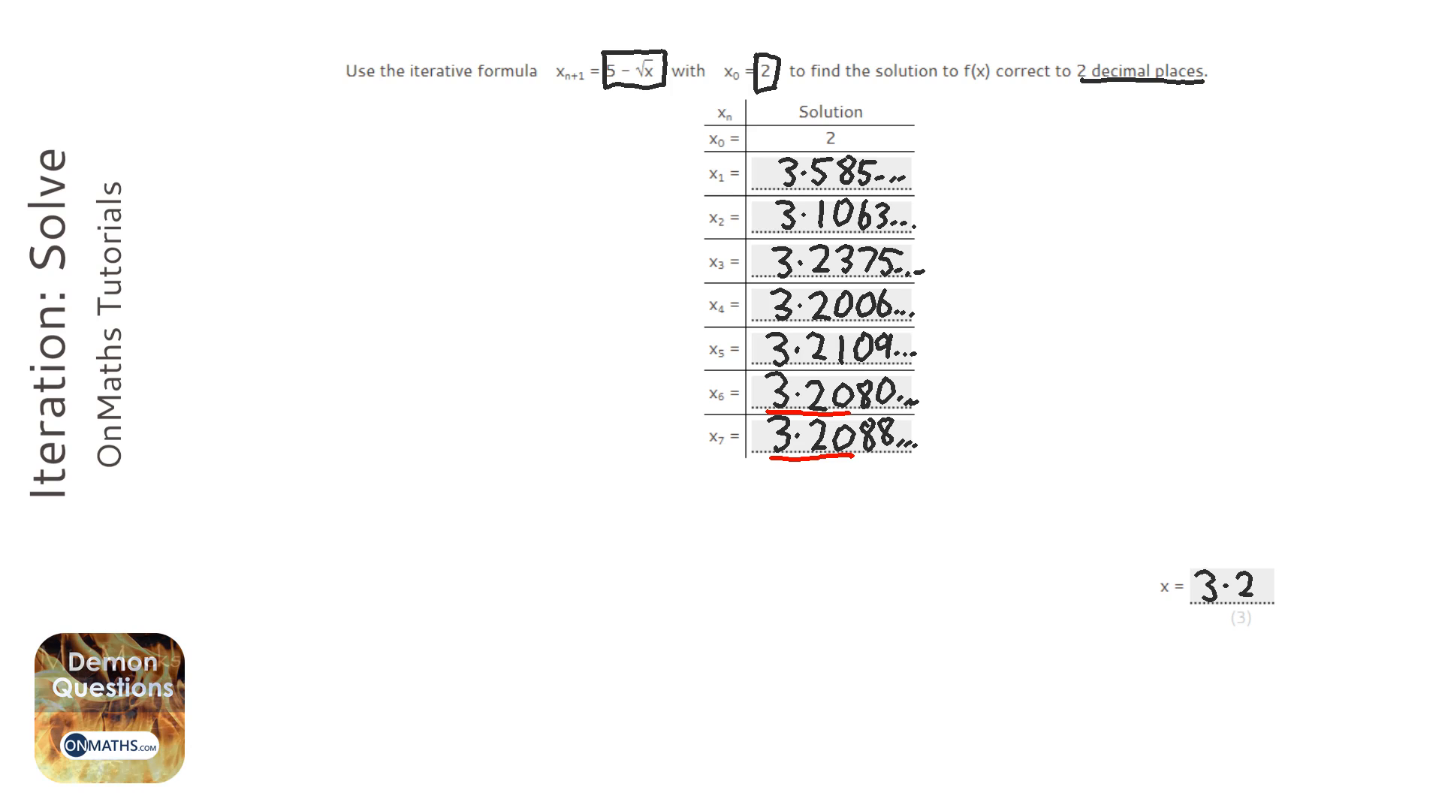